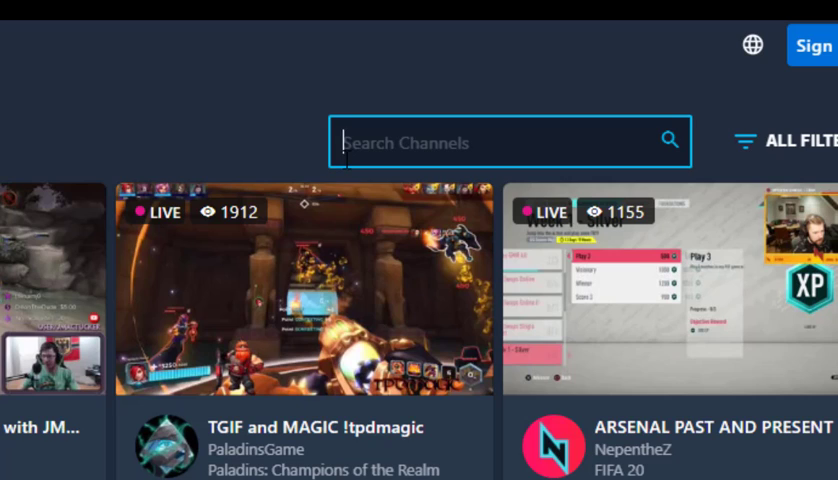
type("The")
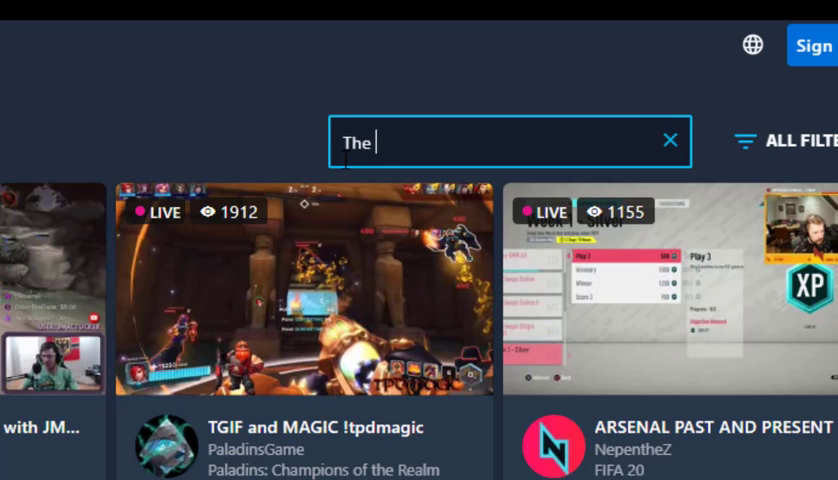
type("CLC")
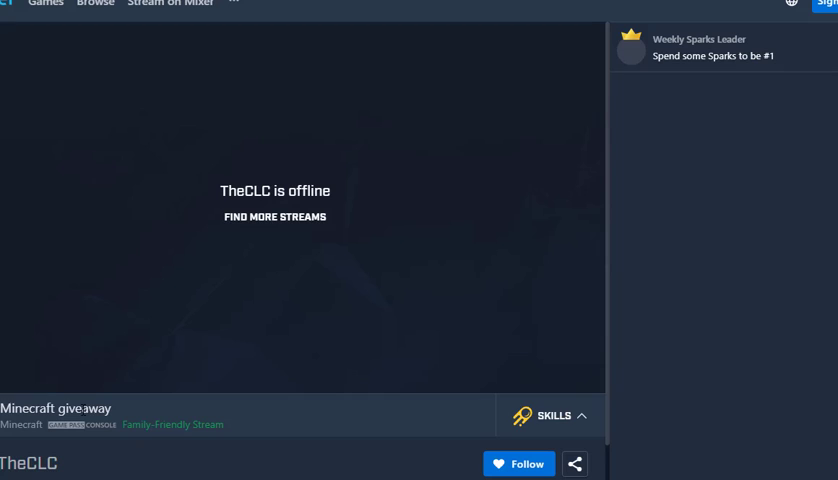
mouse_move(119, 374)
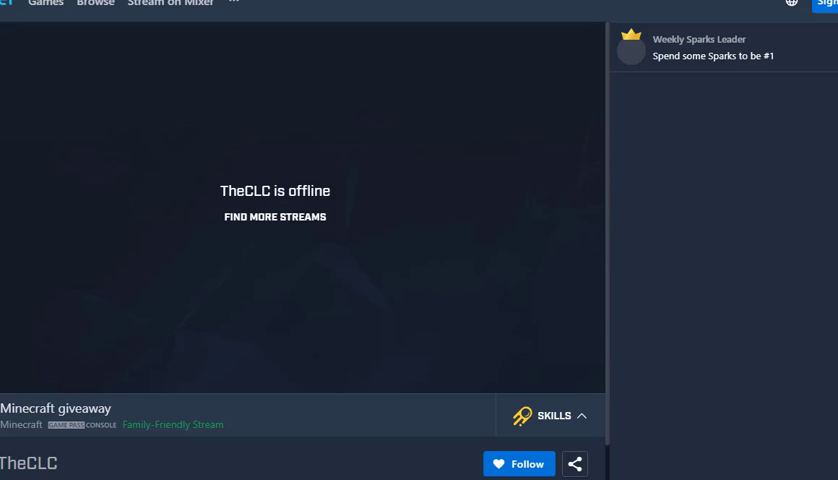
scroll("down", 3)
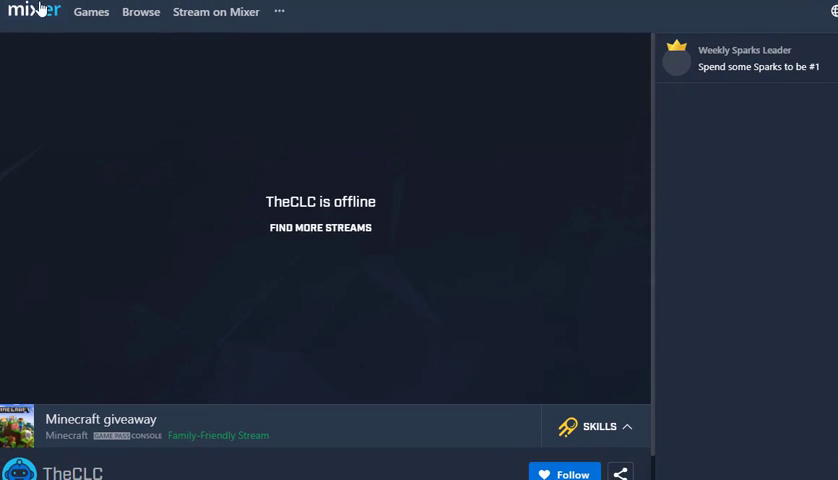
mouse_move(282, 82)
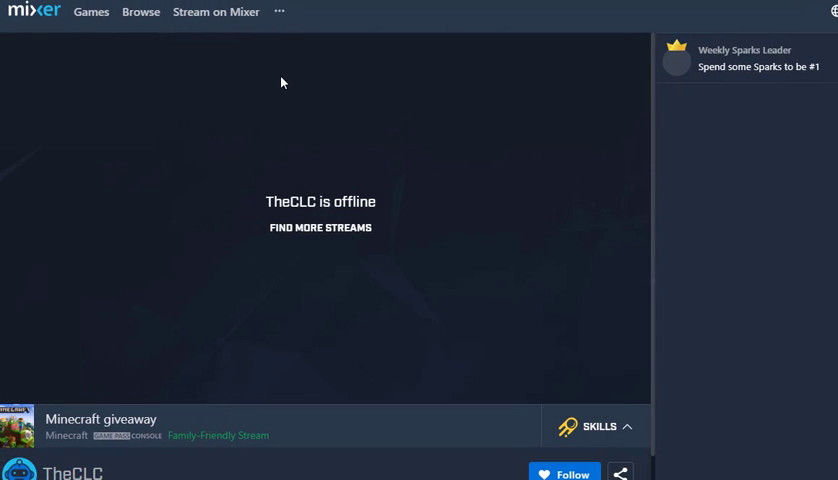